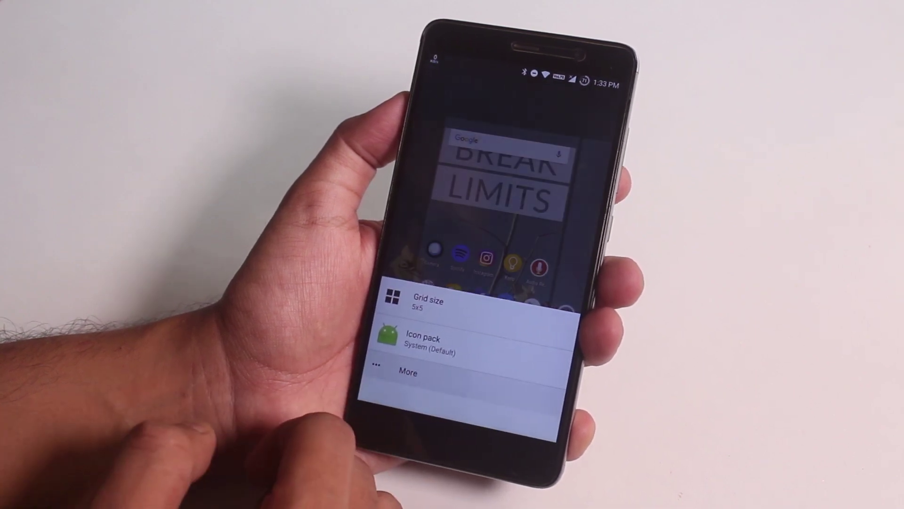
Tap outside the Grid size / Icon pack sheet to reach the 5x5 home screen.
left_click(407, 372)
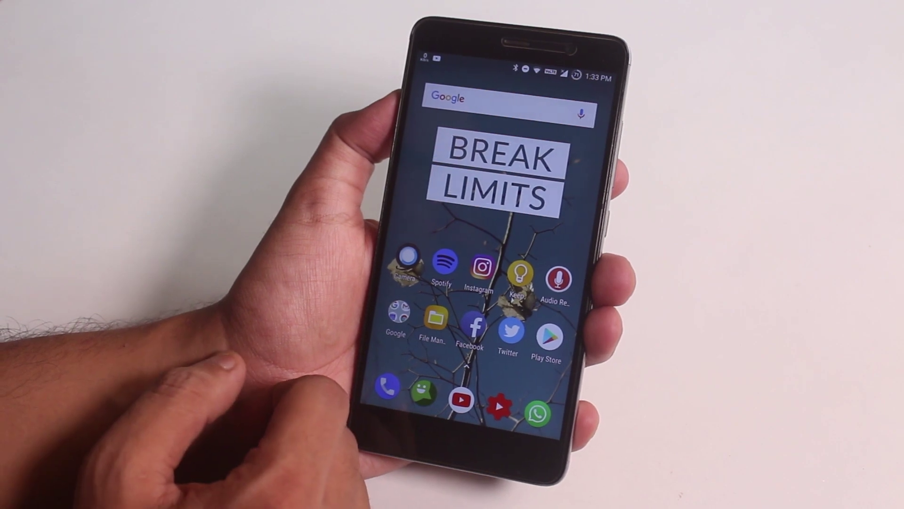
Scroll System settings and open About phone to see Redmi Note 3, Android 8.1.0.
left_click_drag(508, 63, 508, 230)
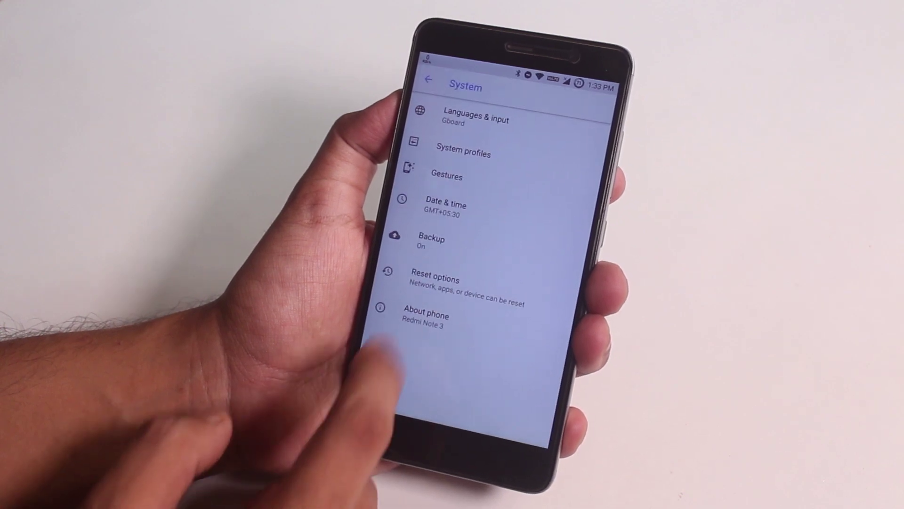
left_click(428, 315)
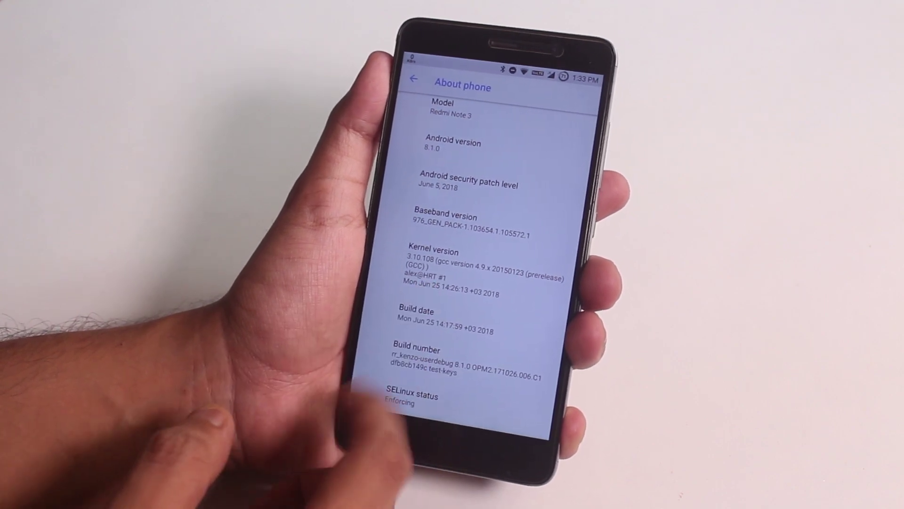
Go Home from About phone to the launcher's search bar and app grid.
left_click(416, 81)
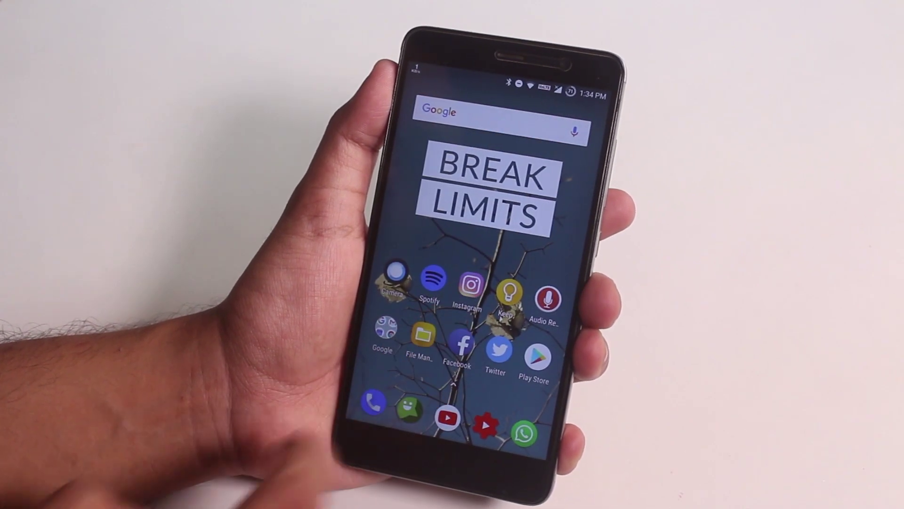
Expand Quick Settings to show toggle tiles, brightness slider and internet speed meter.
left_click(469, 285)
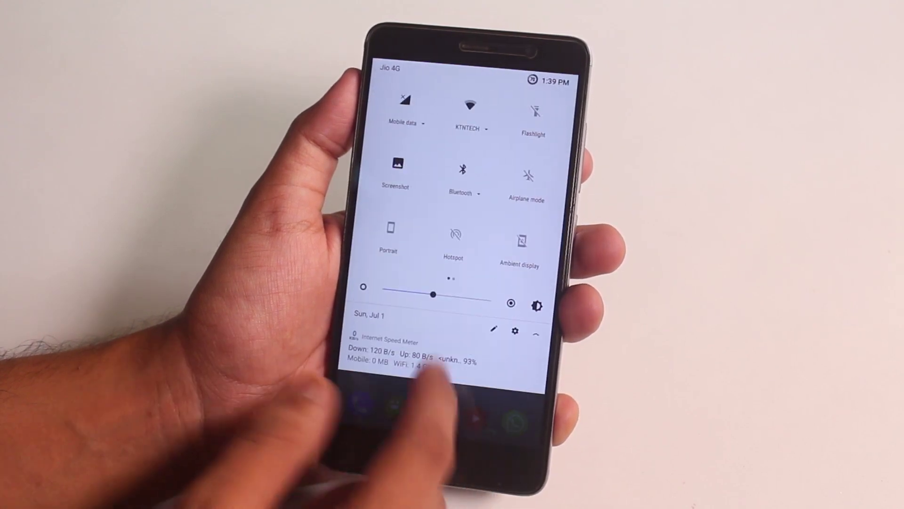
View advanced battery usage, then return to the 70% Battery page (4h 51m left).
left_click(495, 329)
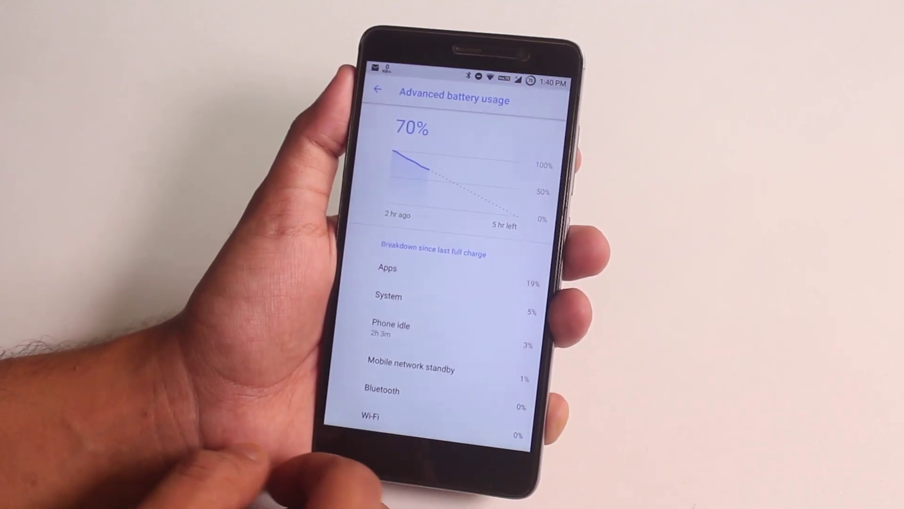
left_click(377, 90)
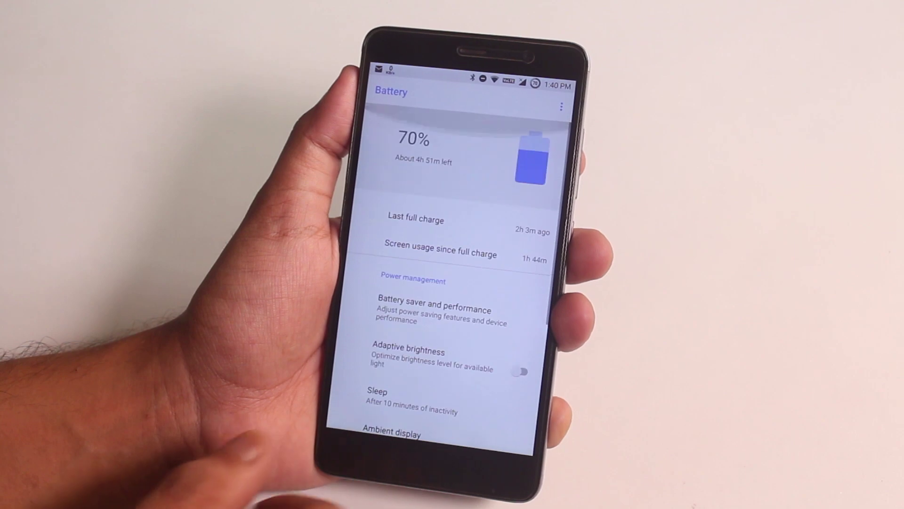